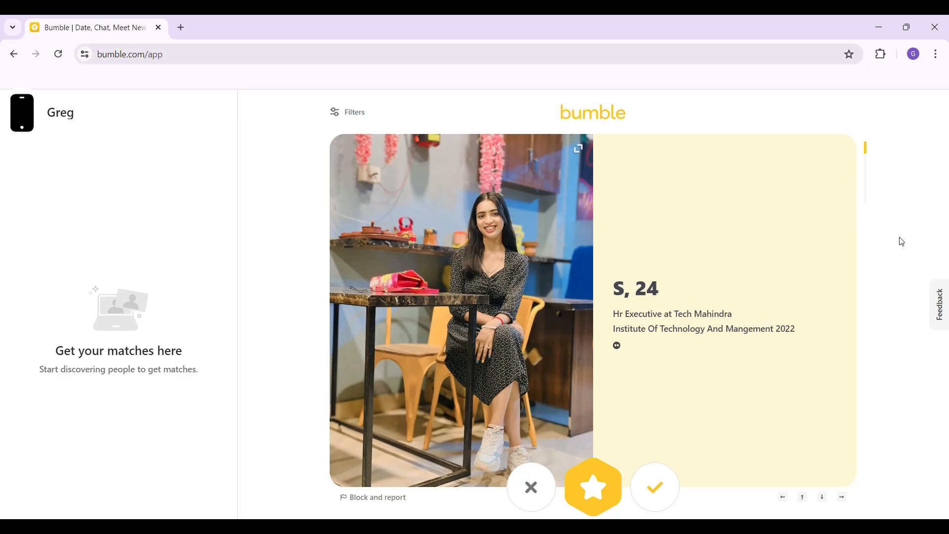
mouse_move(913, 252)
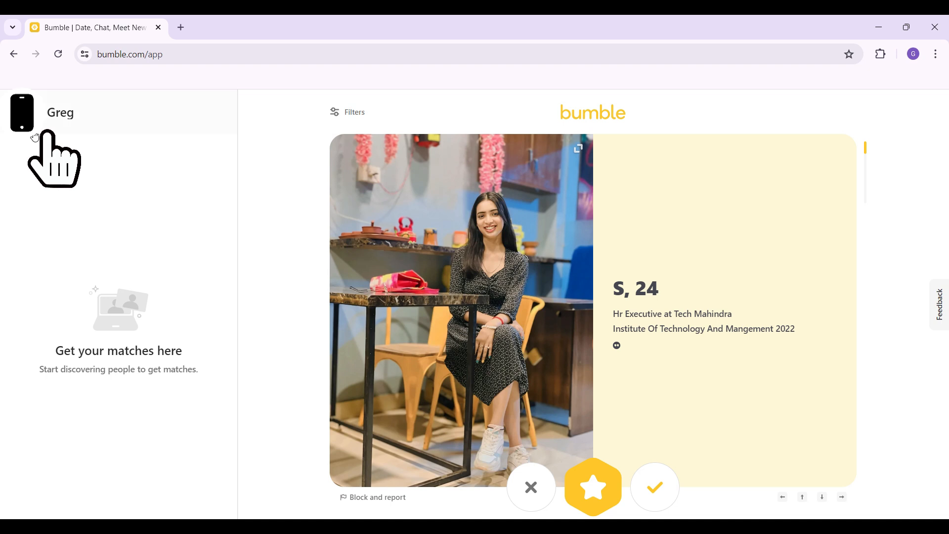
mouse_move(54, 151)
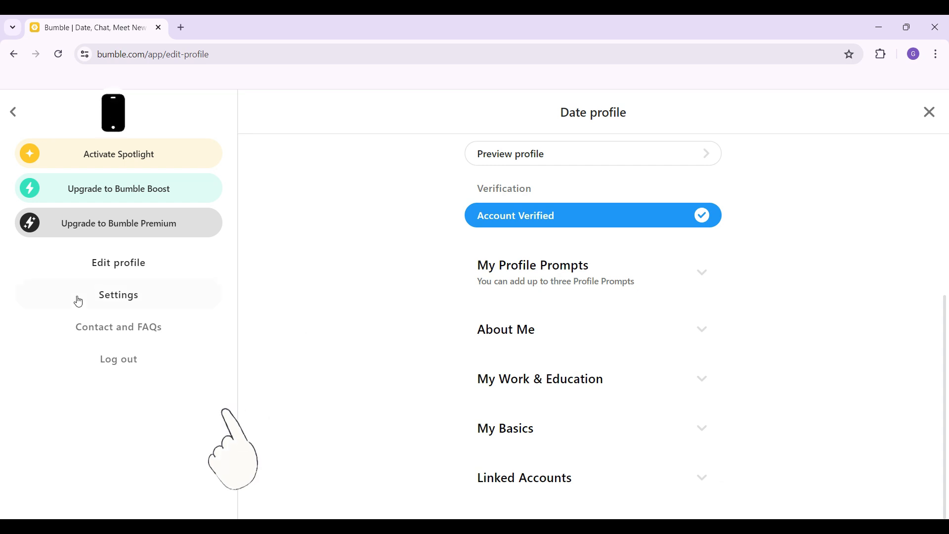
mouse_move(59, 359)
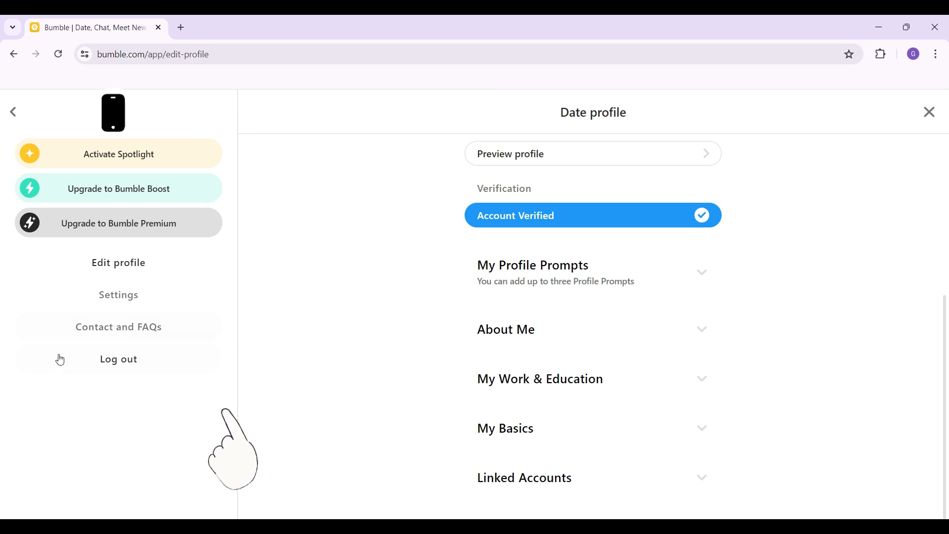
mouse_move(93, 312)
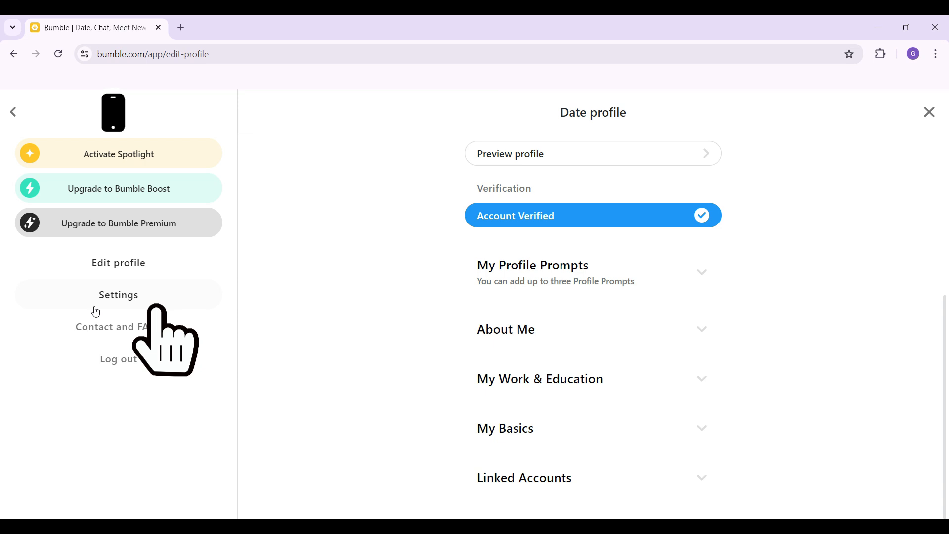
Go to the account Settings page from the profile area.
click(118, 295)
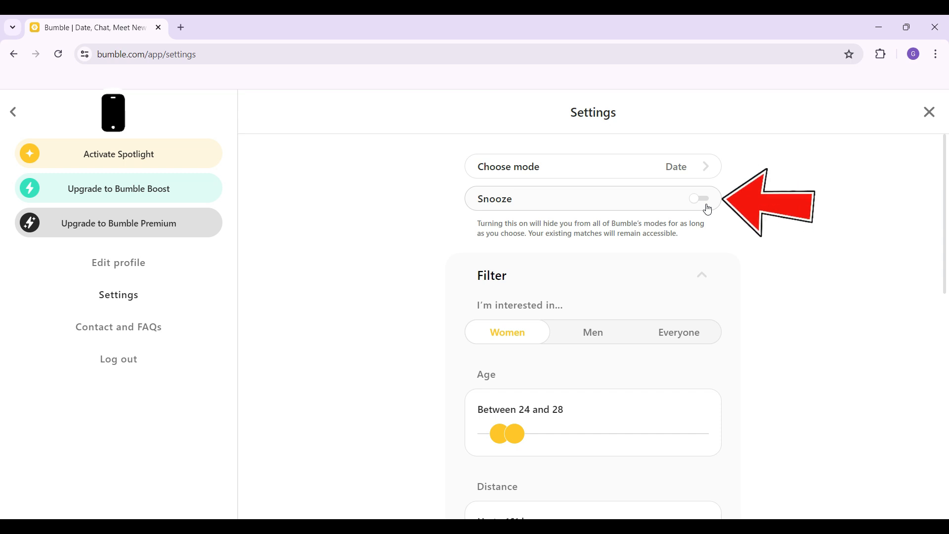
Switch the Snooze toggle on to start hiding the profile.
click(699, 199)
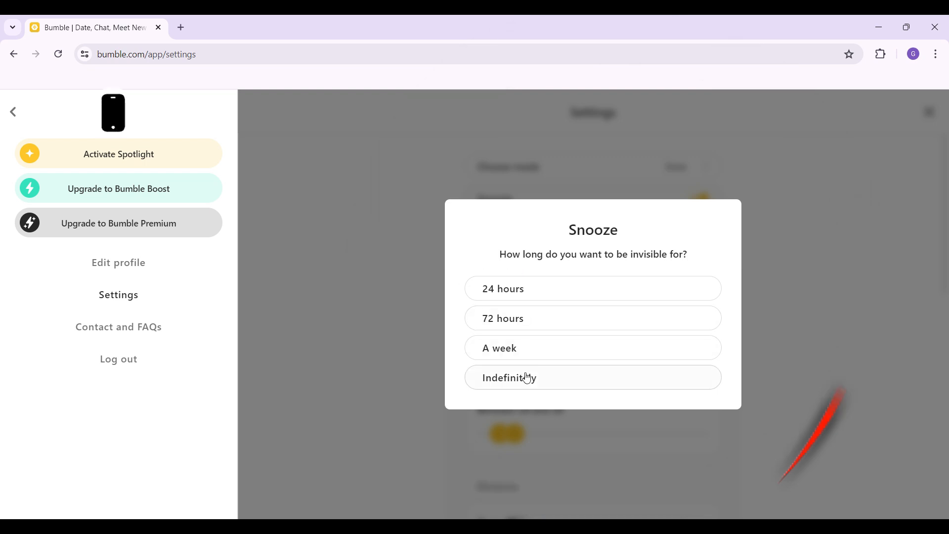
Choose Indefinitely, then accept the suggested one-week snooze instead.
click(592, 377)
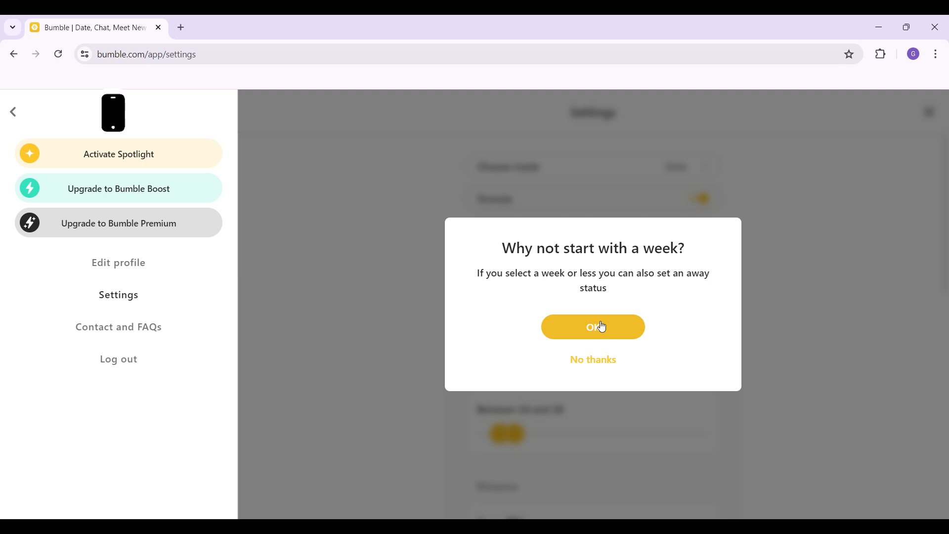
click(593, 327)
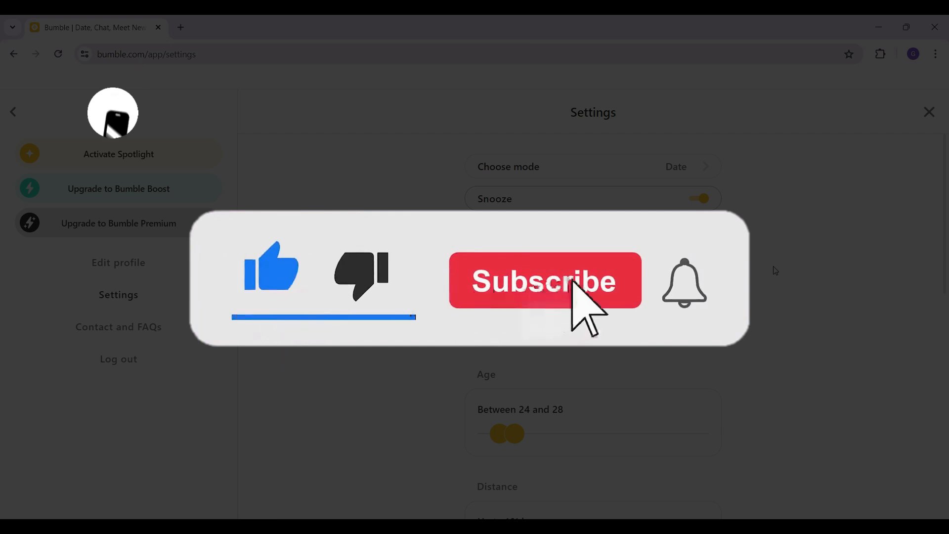
click(544, 279)
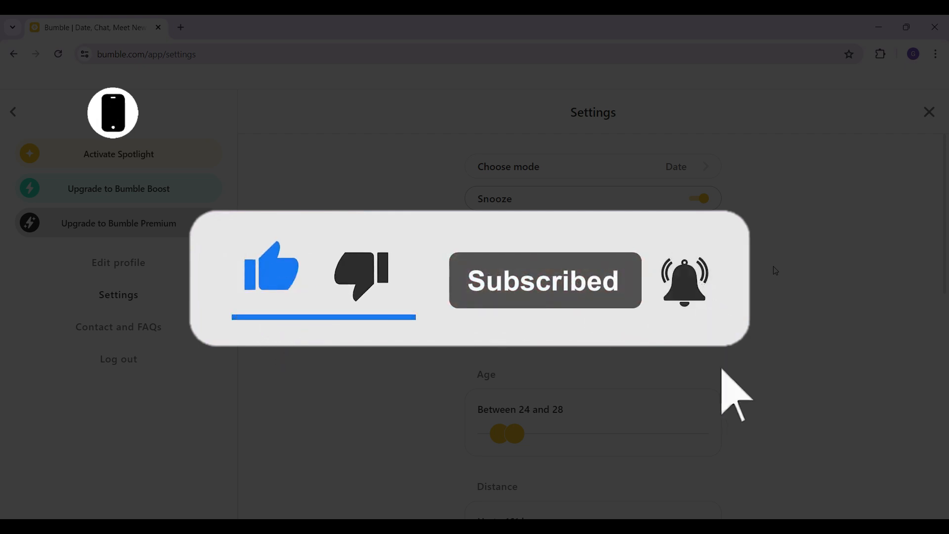